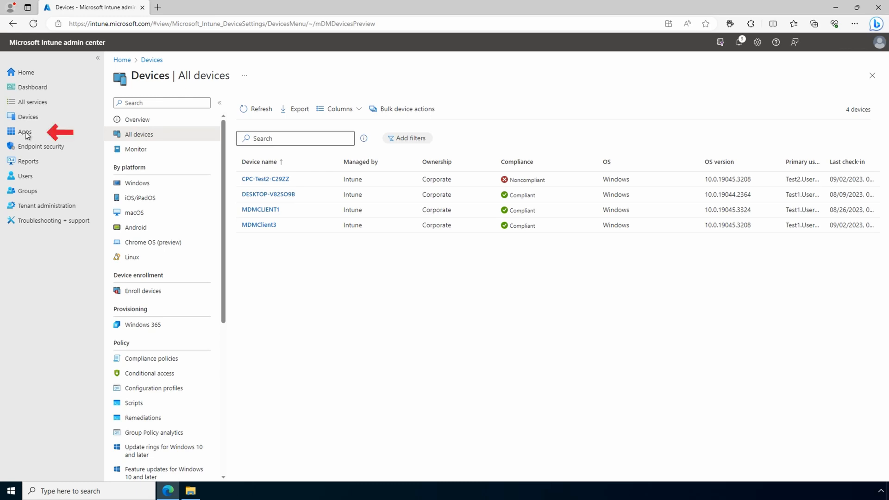
- From Apps > All apps, add a new app with Line-of-business app as its type
click(25, 131)
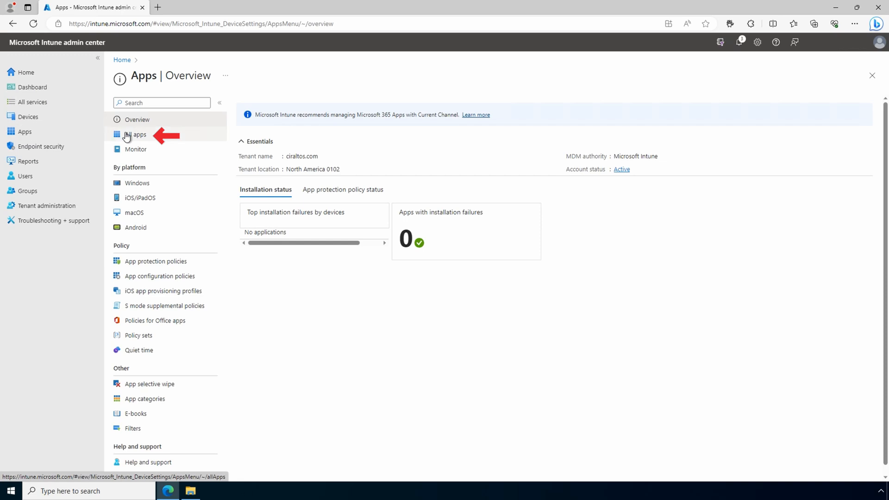
click(136, 134)
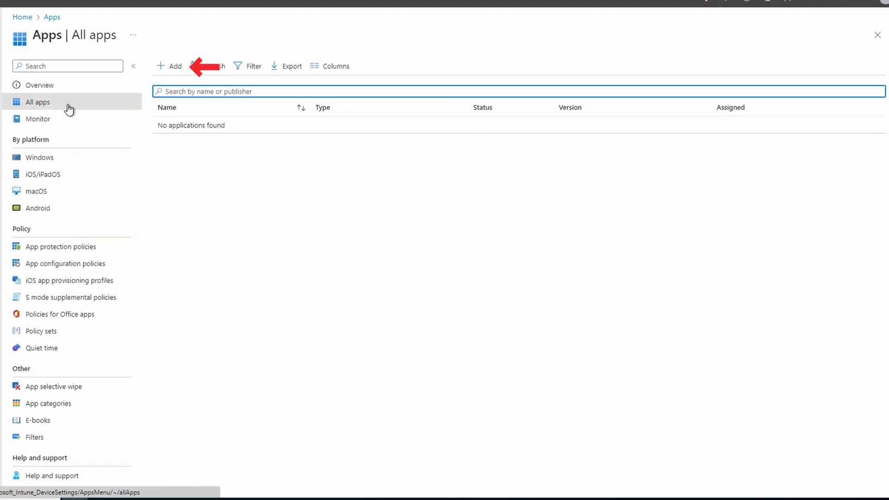
click(170, 66)
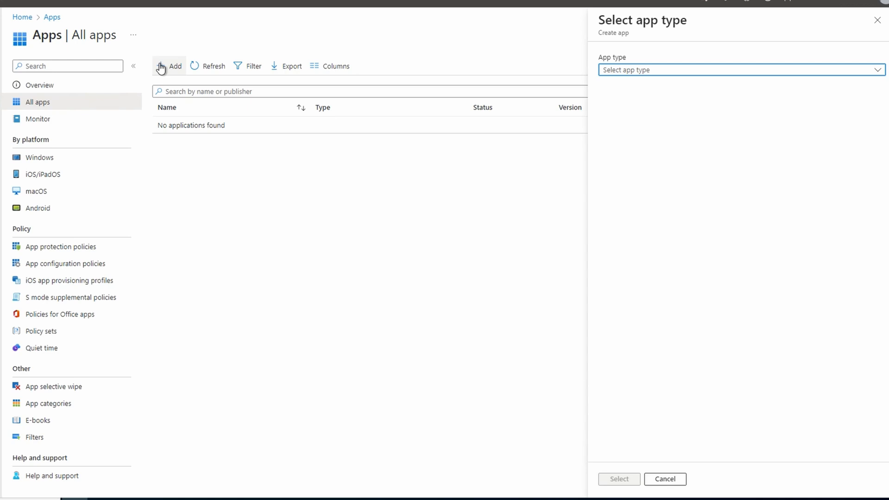
click(738, 70)
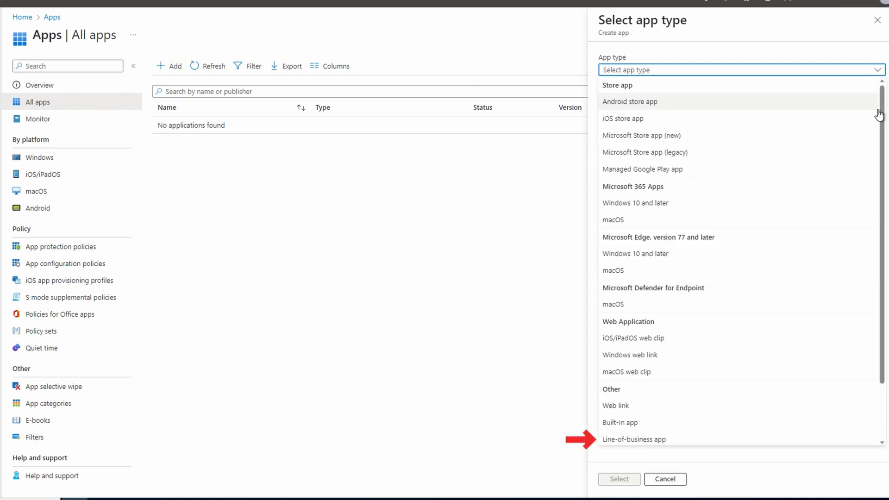
mouse_move(758, 318)
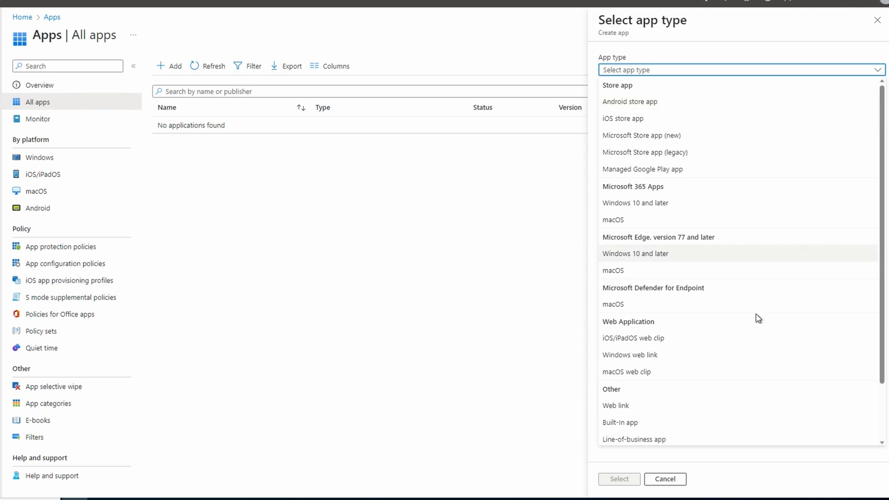
click(634, 439)
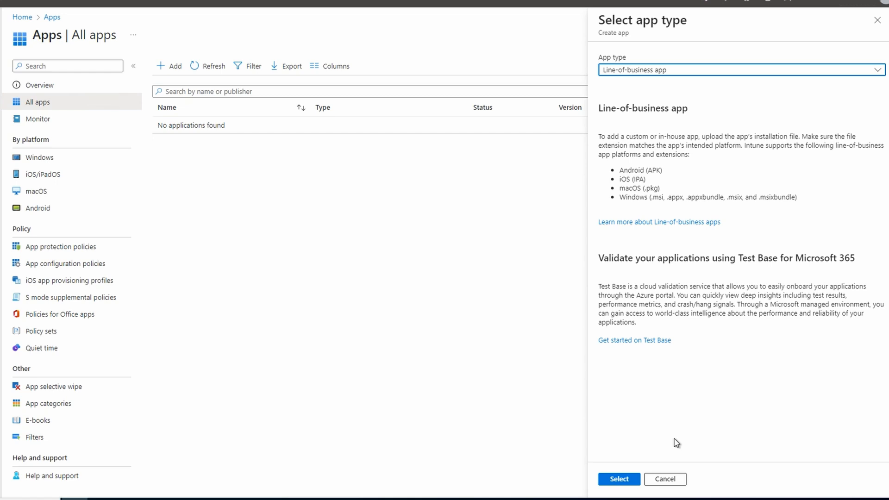
- Select FoxitPDFReader1213_enu_Setup.msi from the computer as the app package file
click(618, 479)
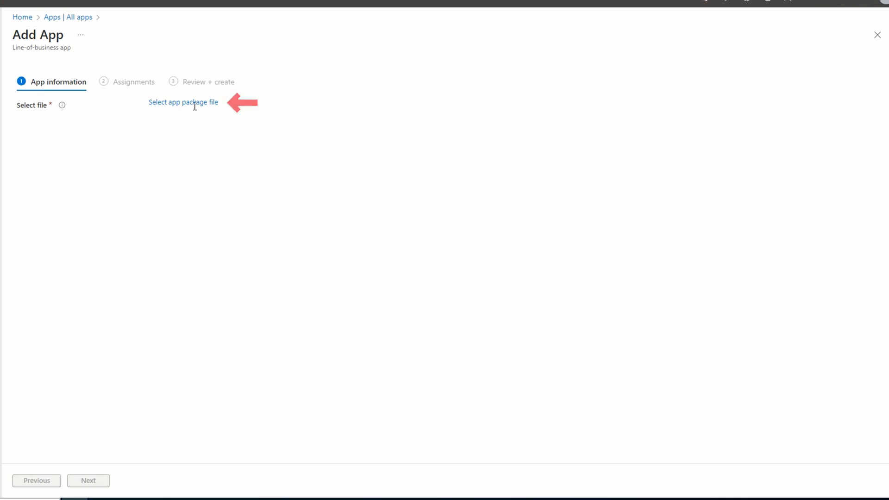
click(183, 102)
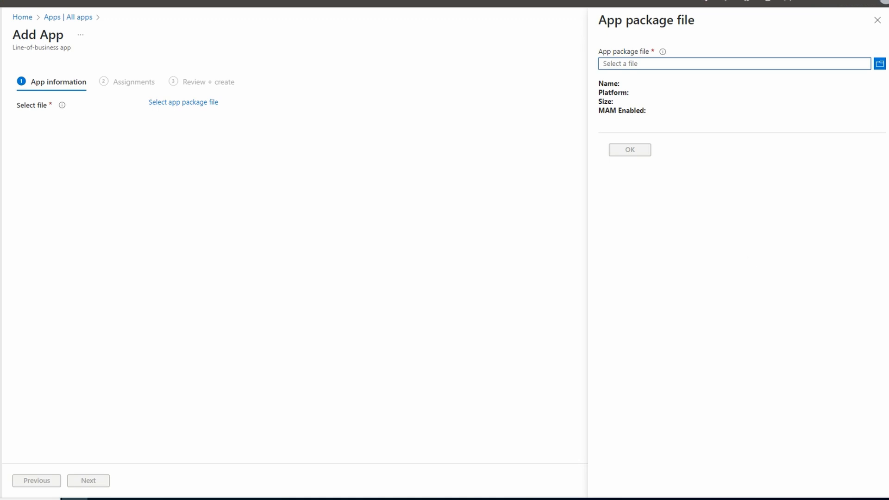
click(880, 64)
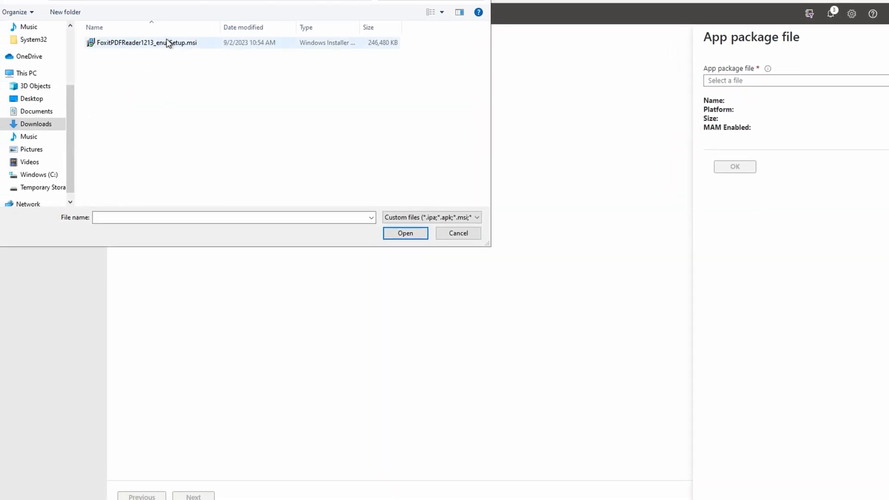
click(146, 42)
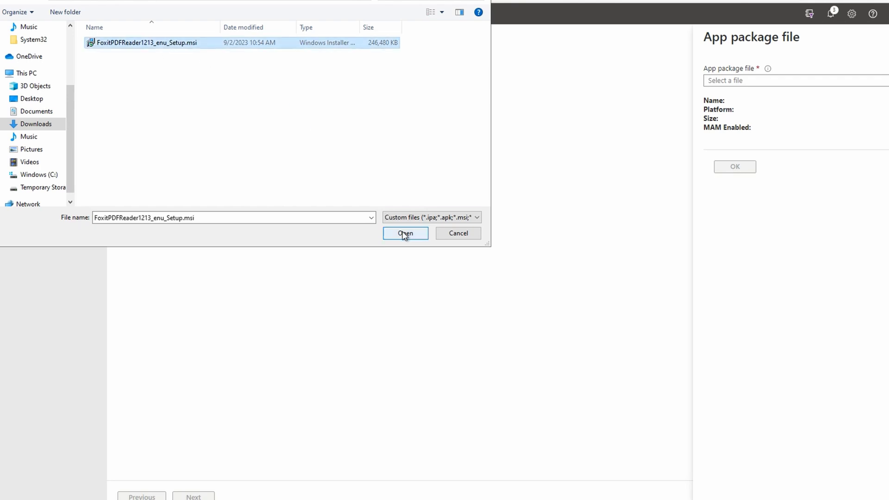
click(405, 233)
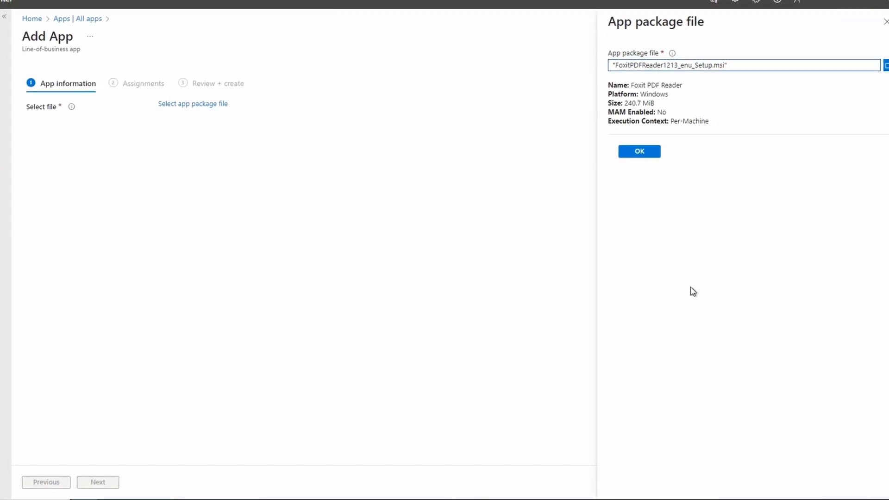
- Set publisher Foxit and command-line arguments /quiet, then continue to Assignments
click(639, 151)
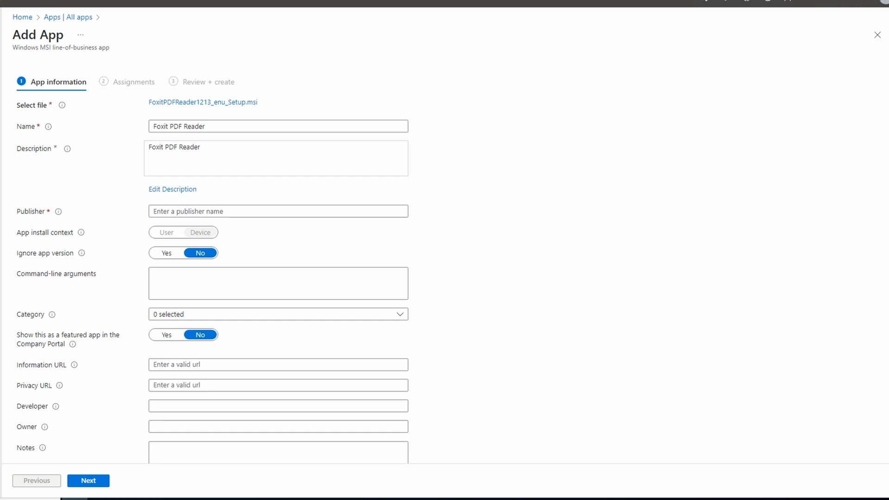
mouse_move(215, 224)
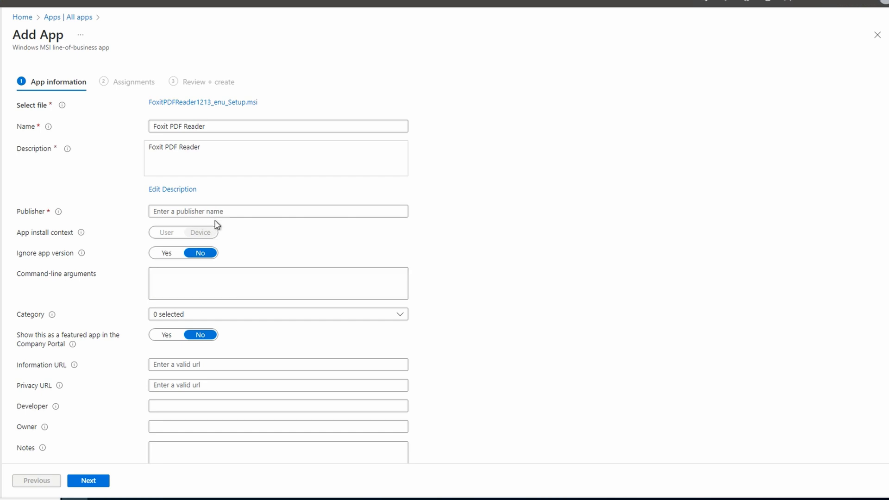
text(Foxit)
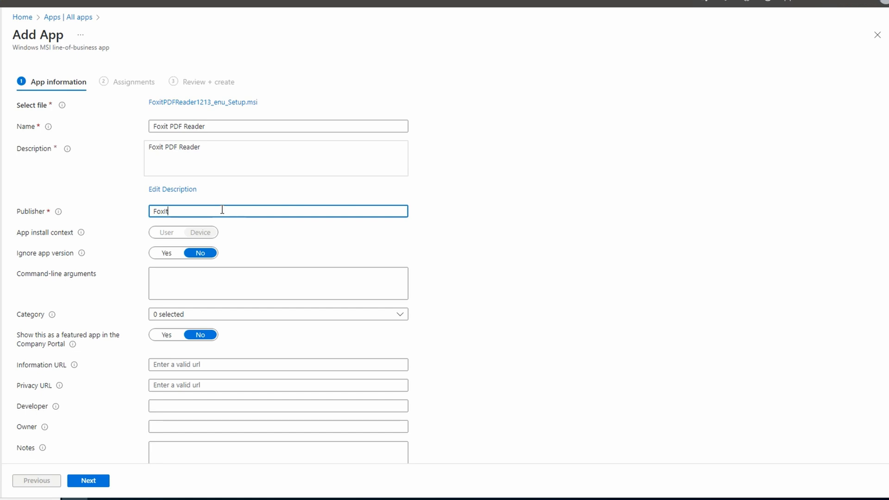
text(/quiet)
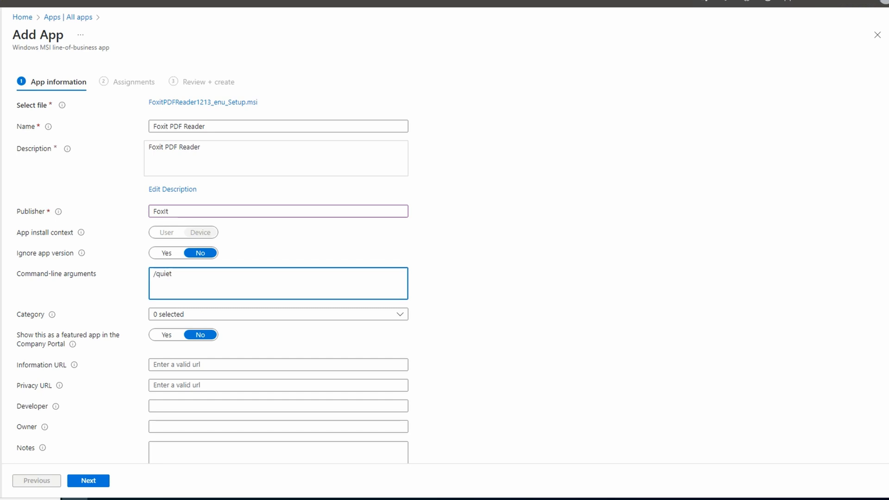
scroll(down, 3)
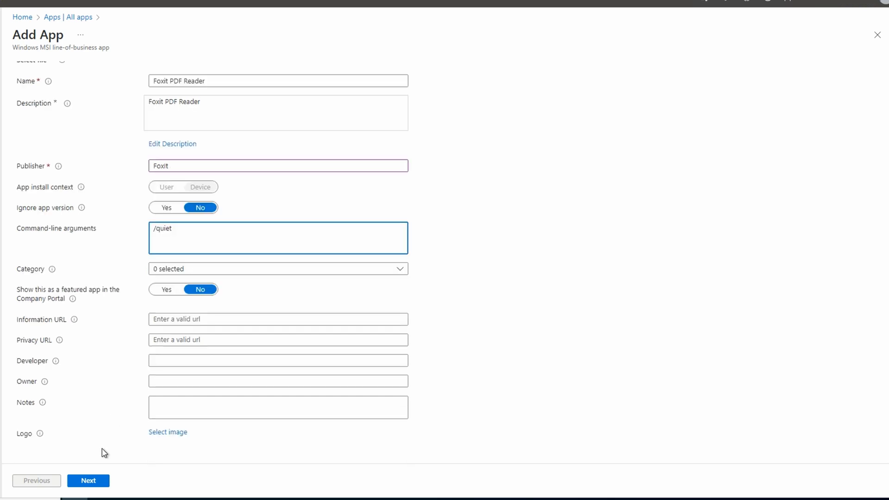
click(88, 481)
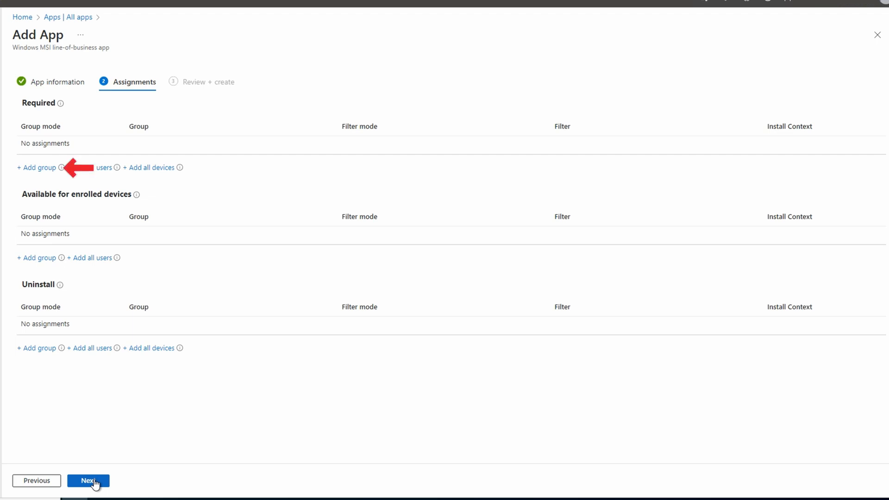
- Add MDMUsers as a required group and continue to Review + create
click(88, 481)
text(mdm)
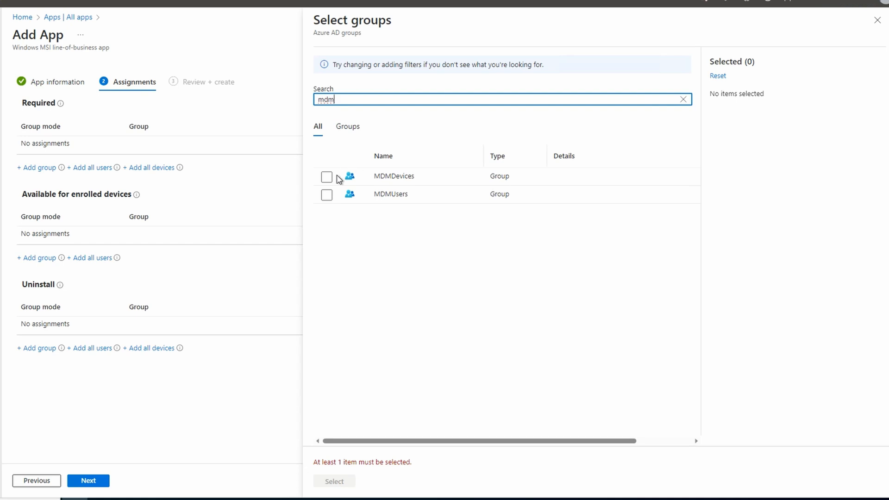
click(327, 193)
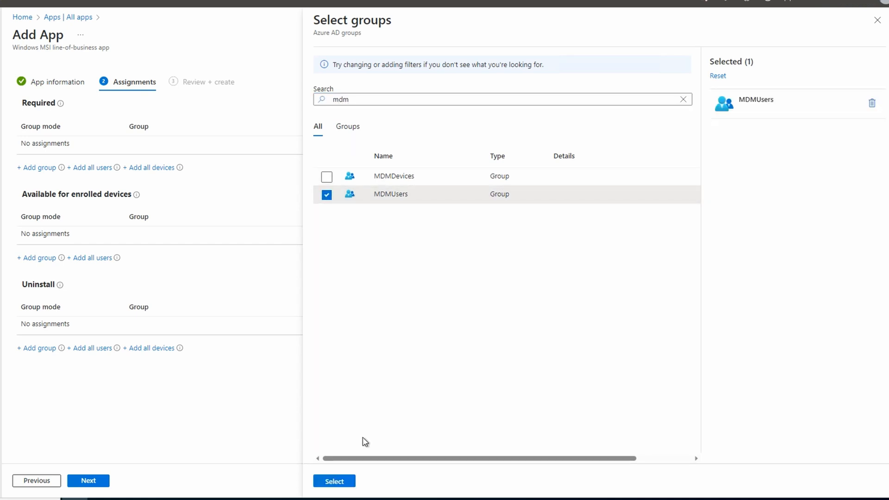
click(334, 481)
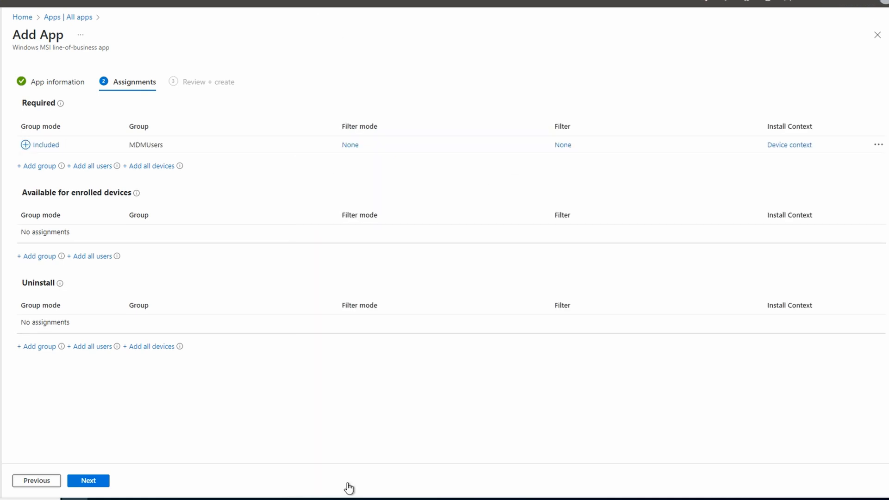
mouse_move(348, 487)
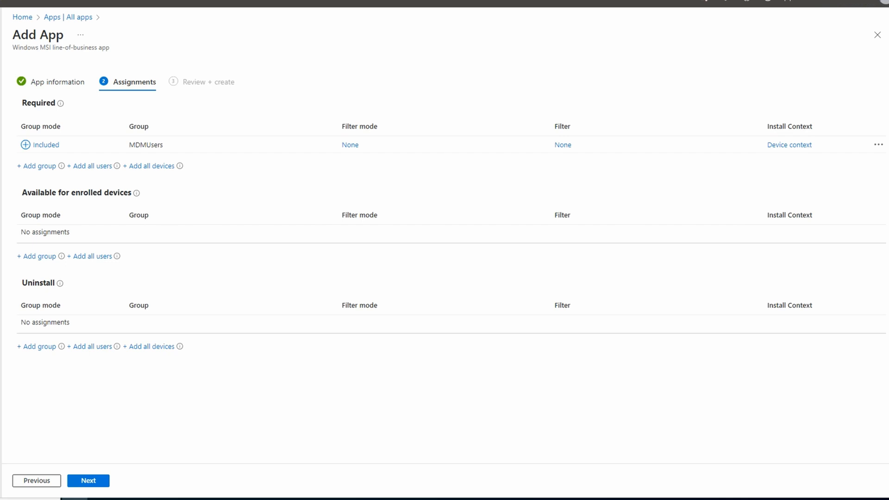
click(88, 481)
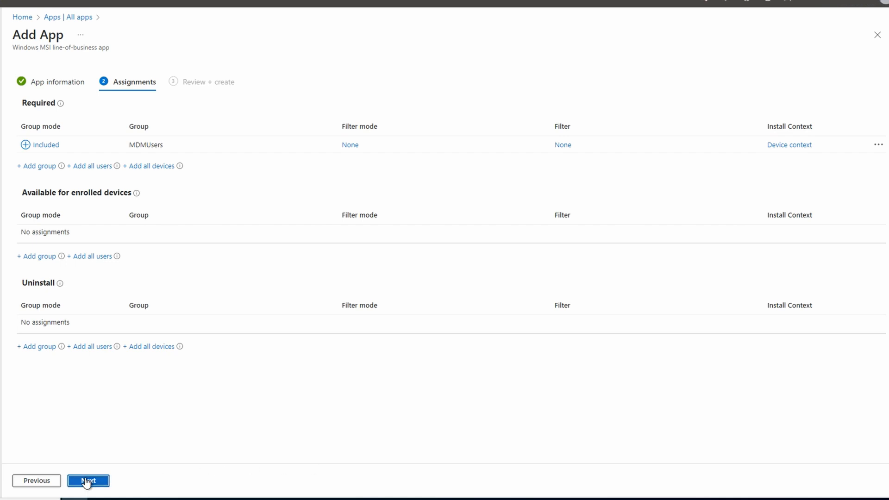
click(88, 481)
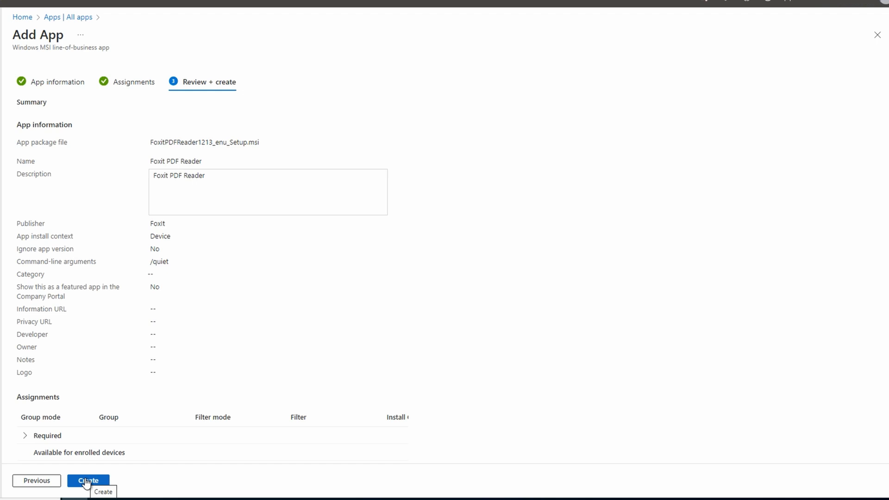
- Create the Foxit PDF Reader app and view it in the Windows apps list
click(88, 480)
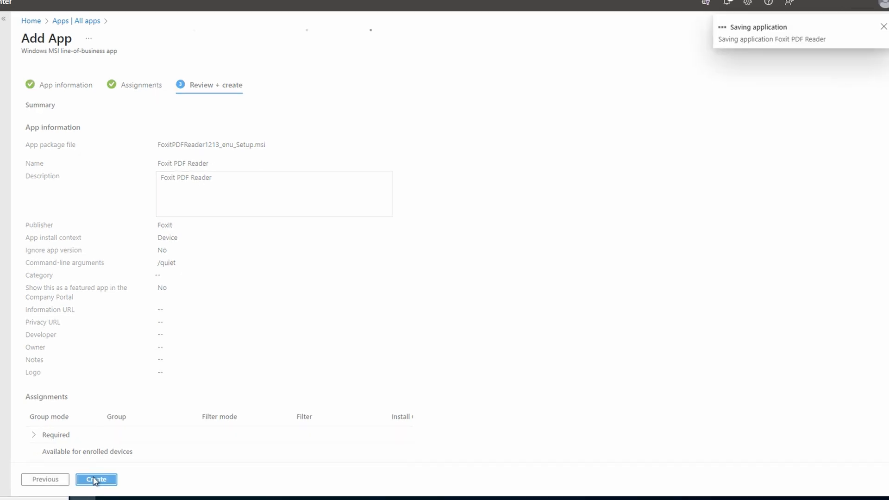
click(95, 479)
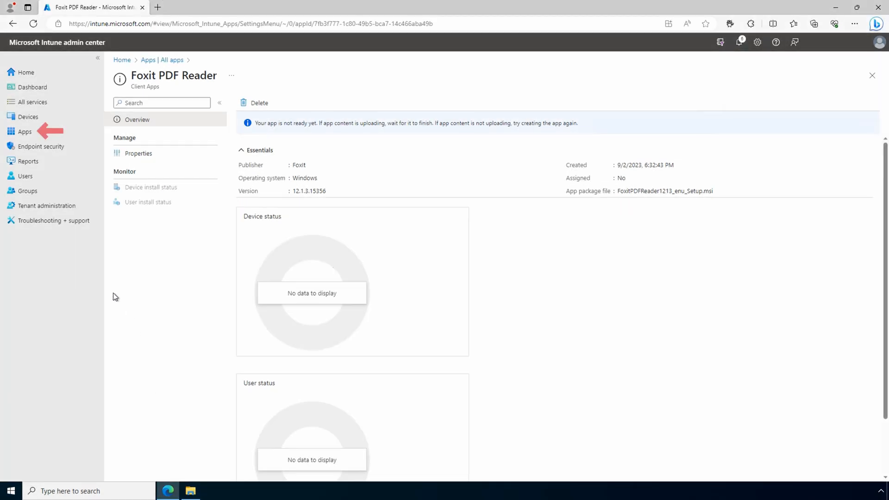
click(24, 131)
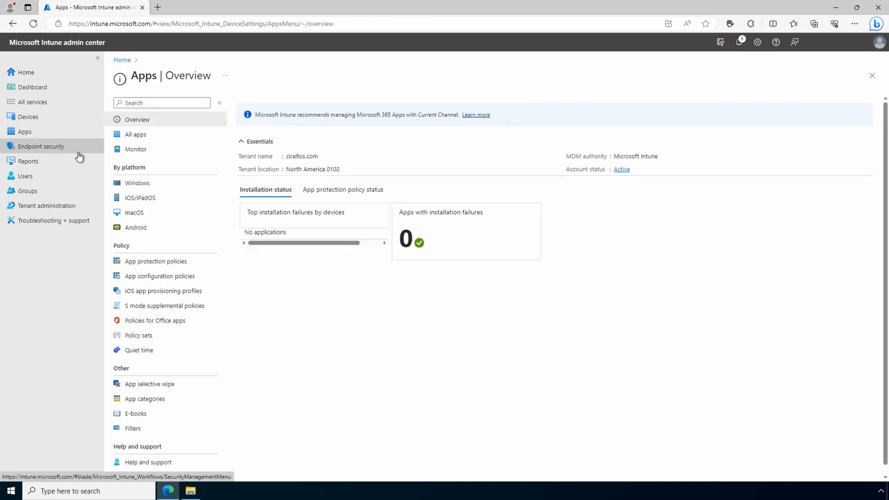
click(137, 182)
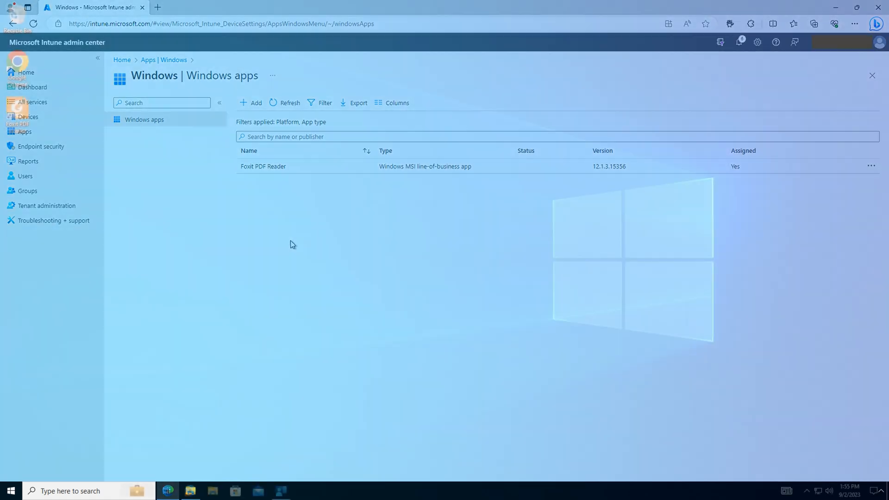
- Launch Foxit PDF Reader from its desktop shortcut on the client, then close it
click(855, 7)
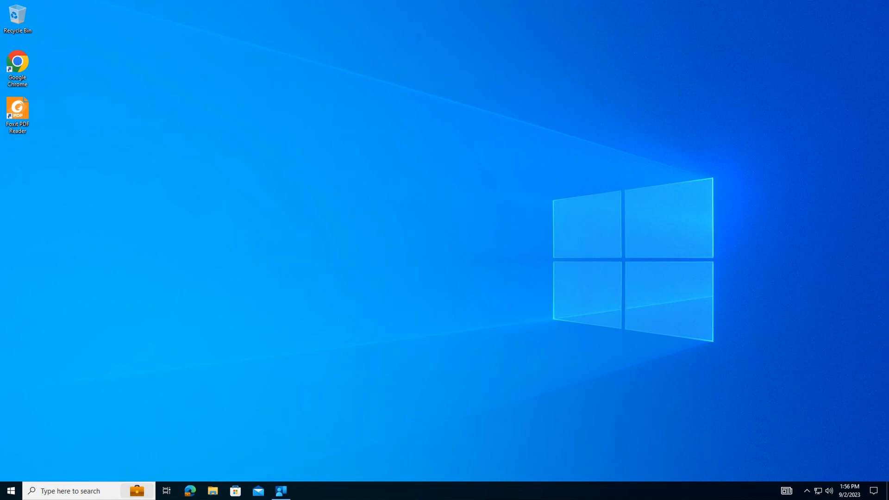
click(18, 113)
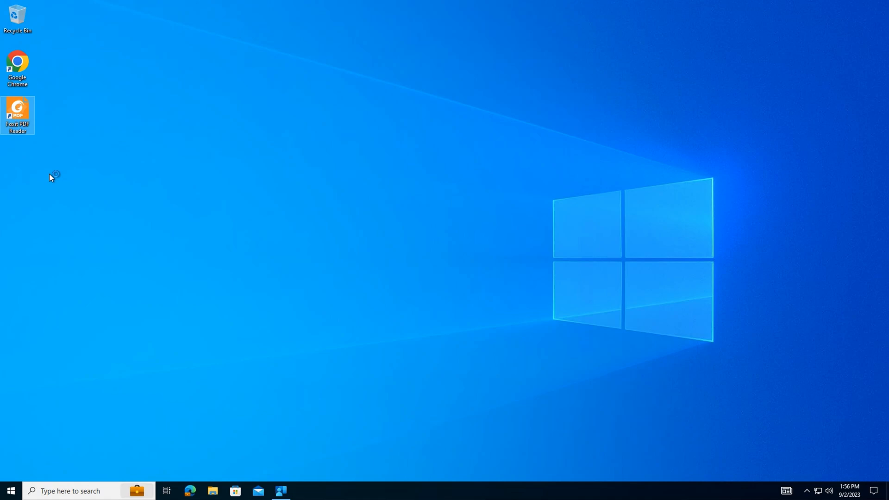
double_click(17, 112)
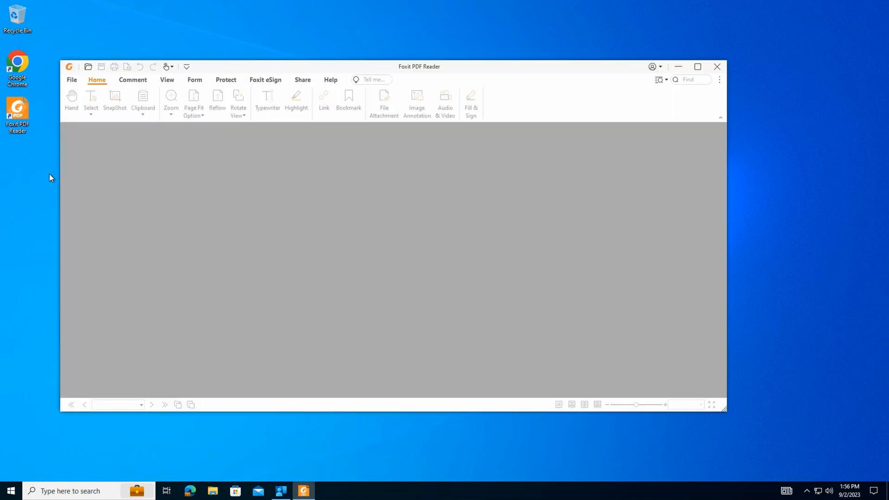
click(716, 67)
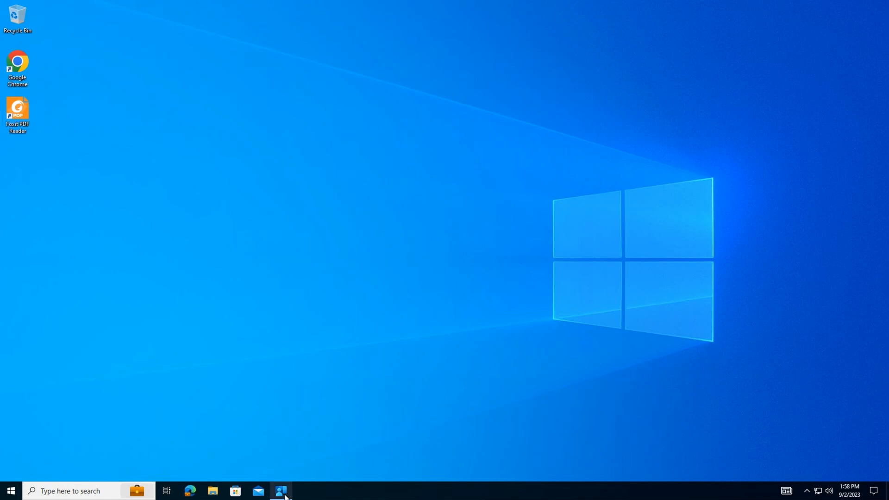
- In Company Portal's Downloads & updates, view Foxit PDF Reader as installed and required, then go to Settings
click(280, 491)
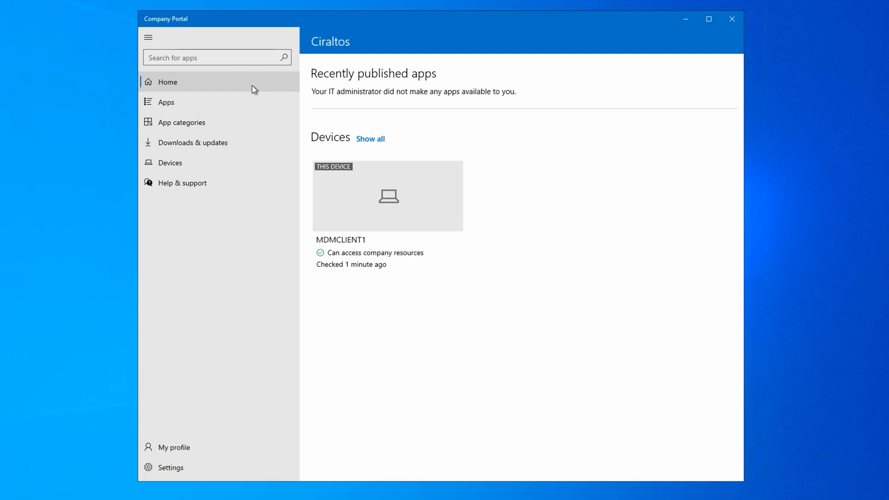
mouse_move(223, 143)
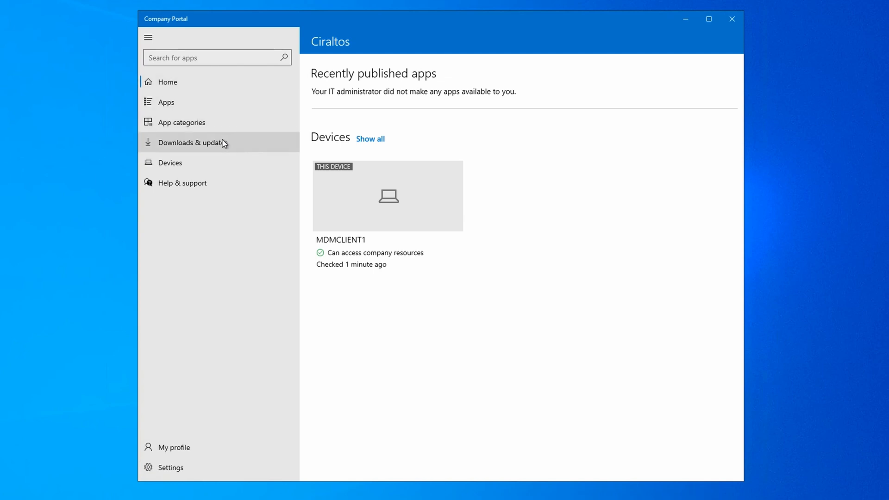
click(190, 143)
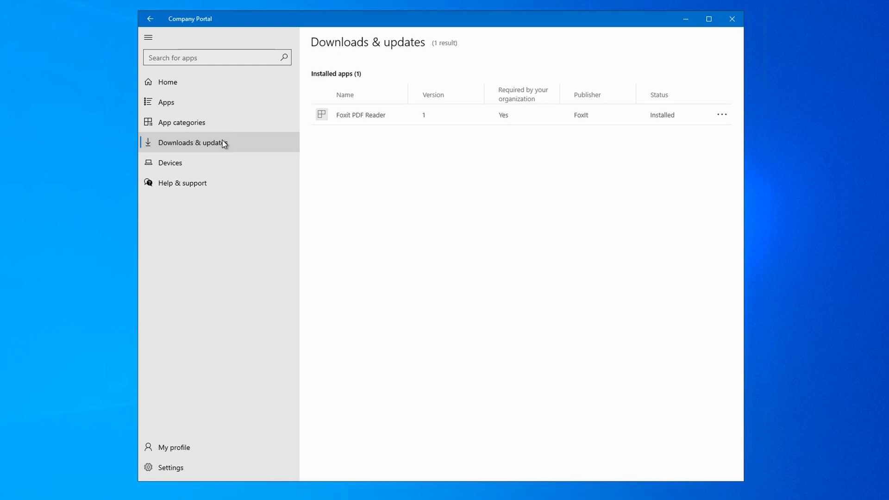
mouse_move(444, 140)
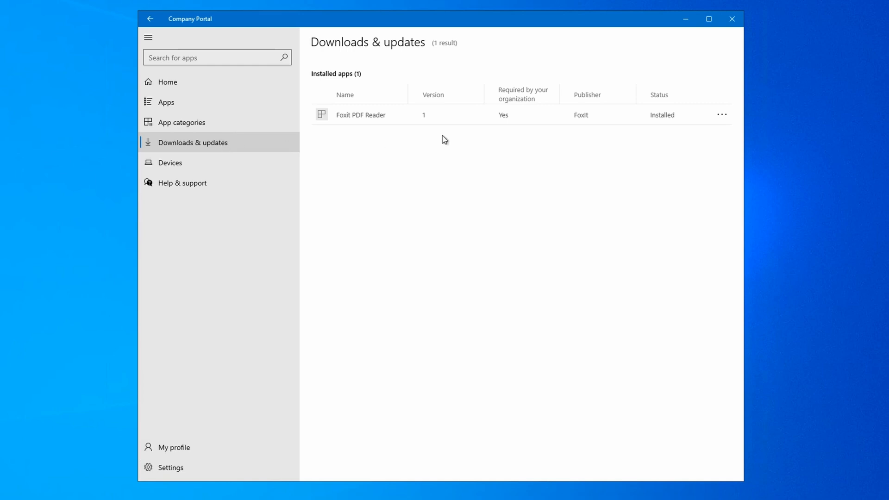
click(360, 115)
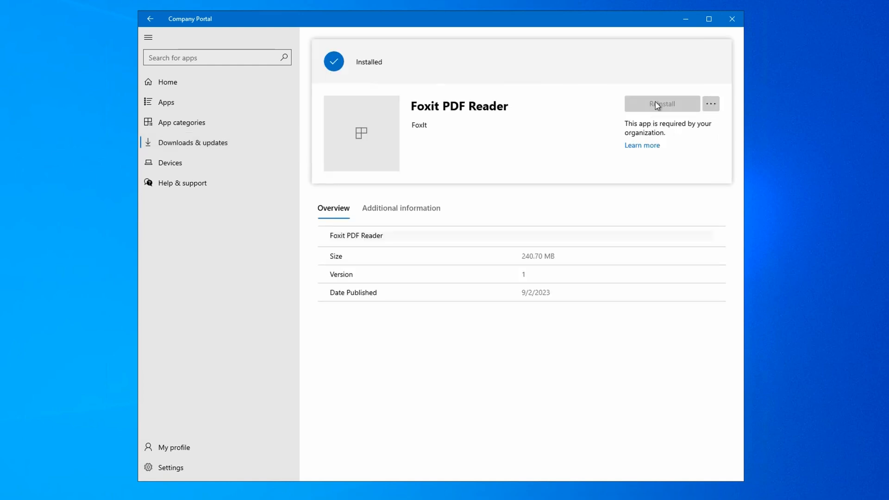
mouse_move(570, 349)
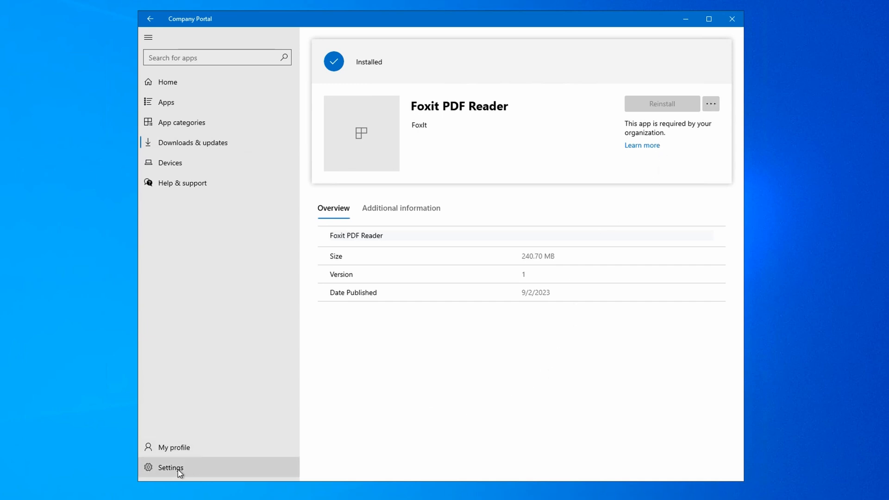
click(171, 467)
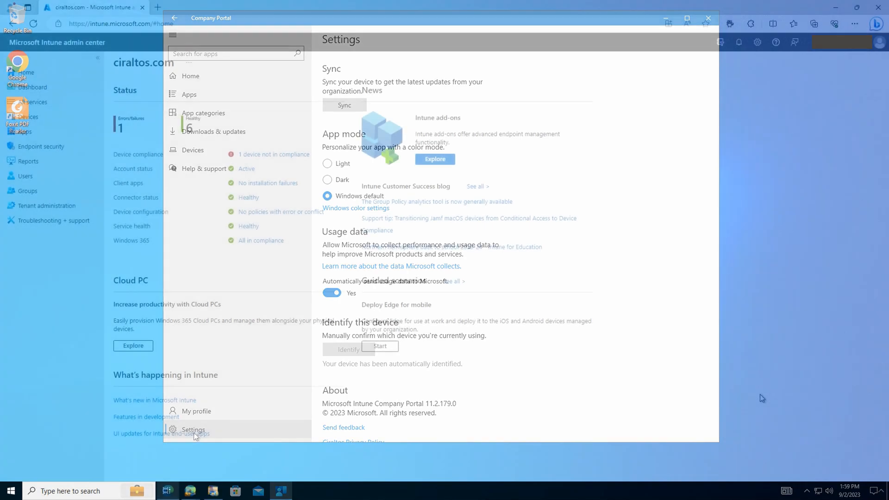
- Back in Intune, open Foxit PDF Reader's details from the Windows apps list
click(707, 18)
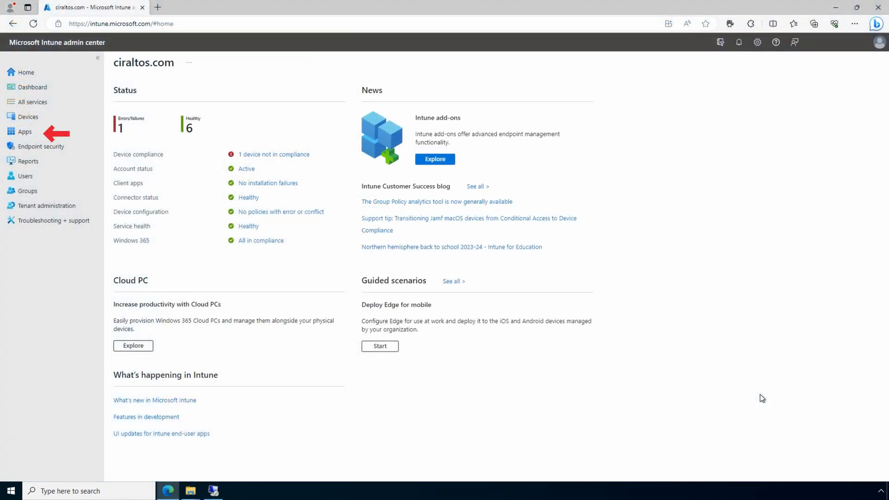
click(24, 131)
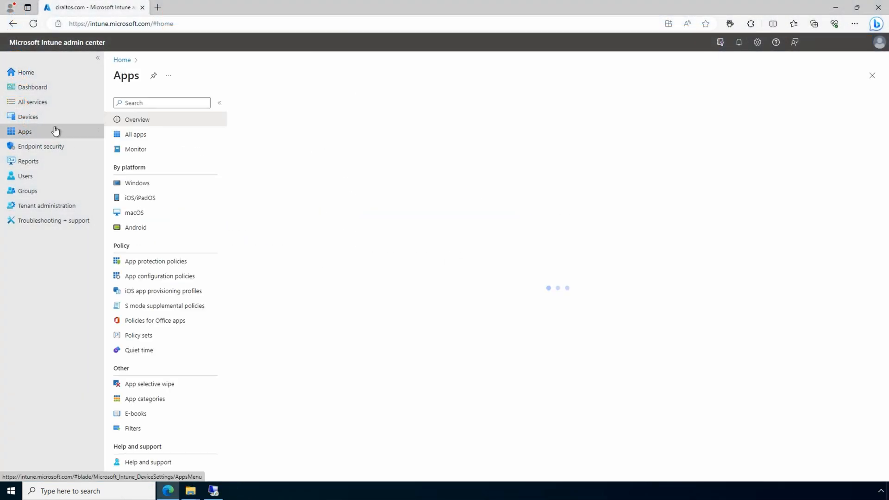
click(137, 120)
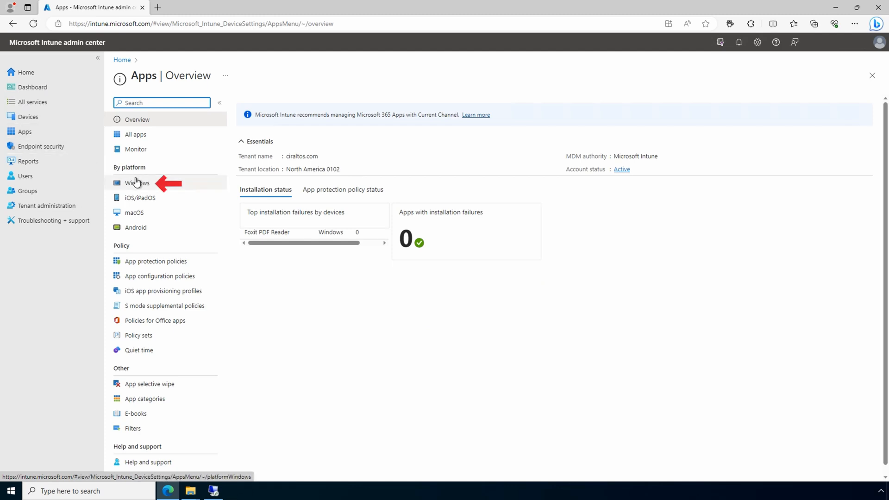
click(137, 183)
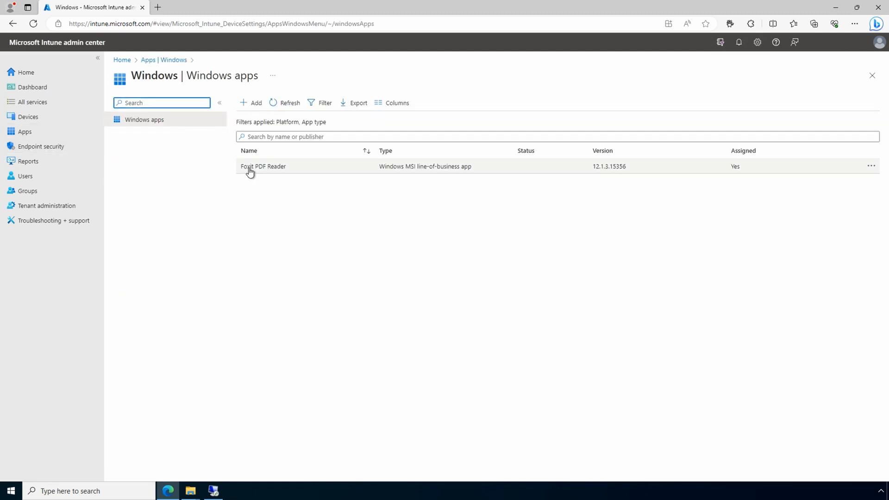
click(263, 166)
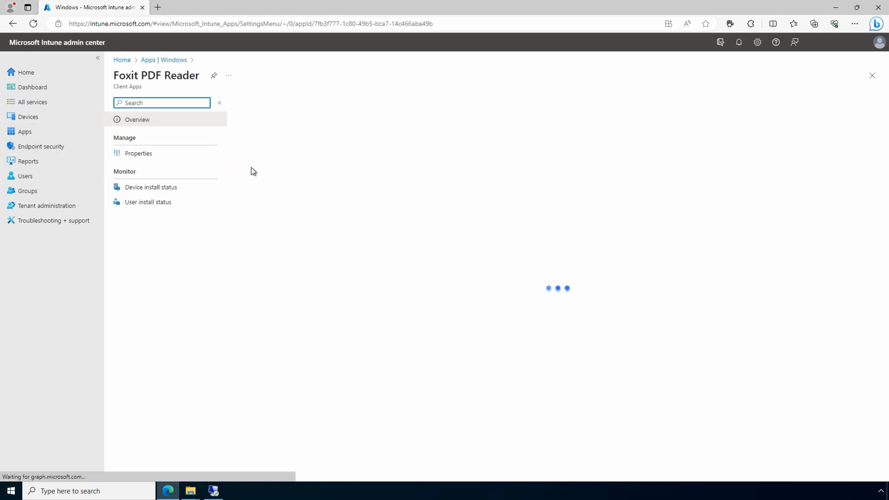